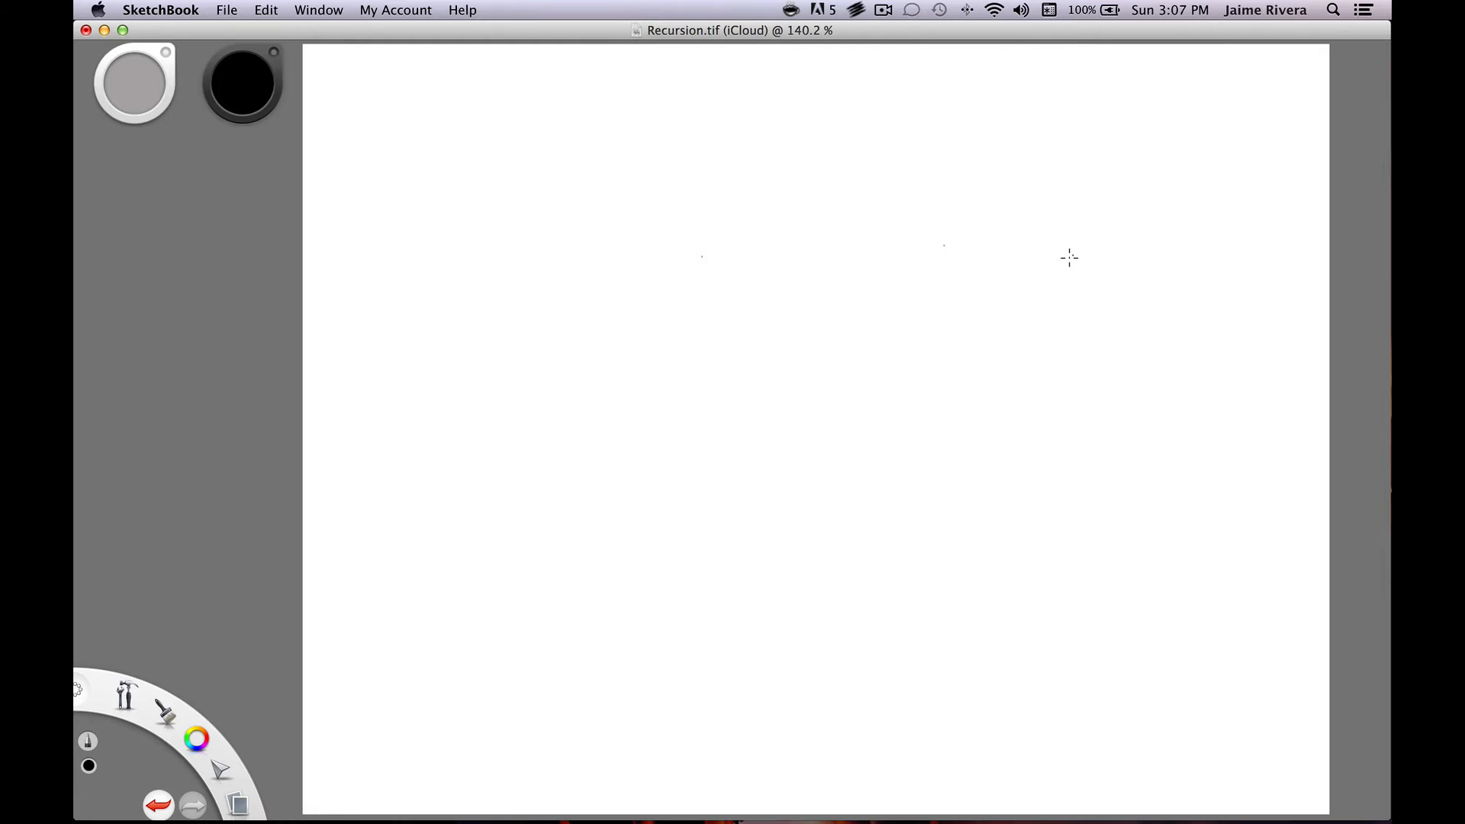
{"action": "mouse_move", "coordinate": [523, 295]}
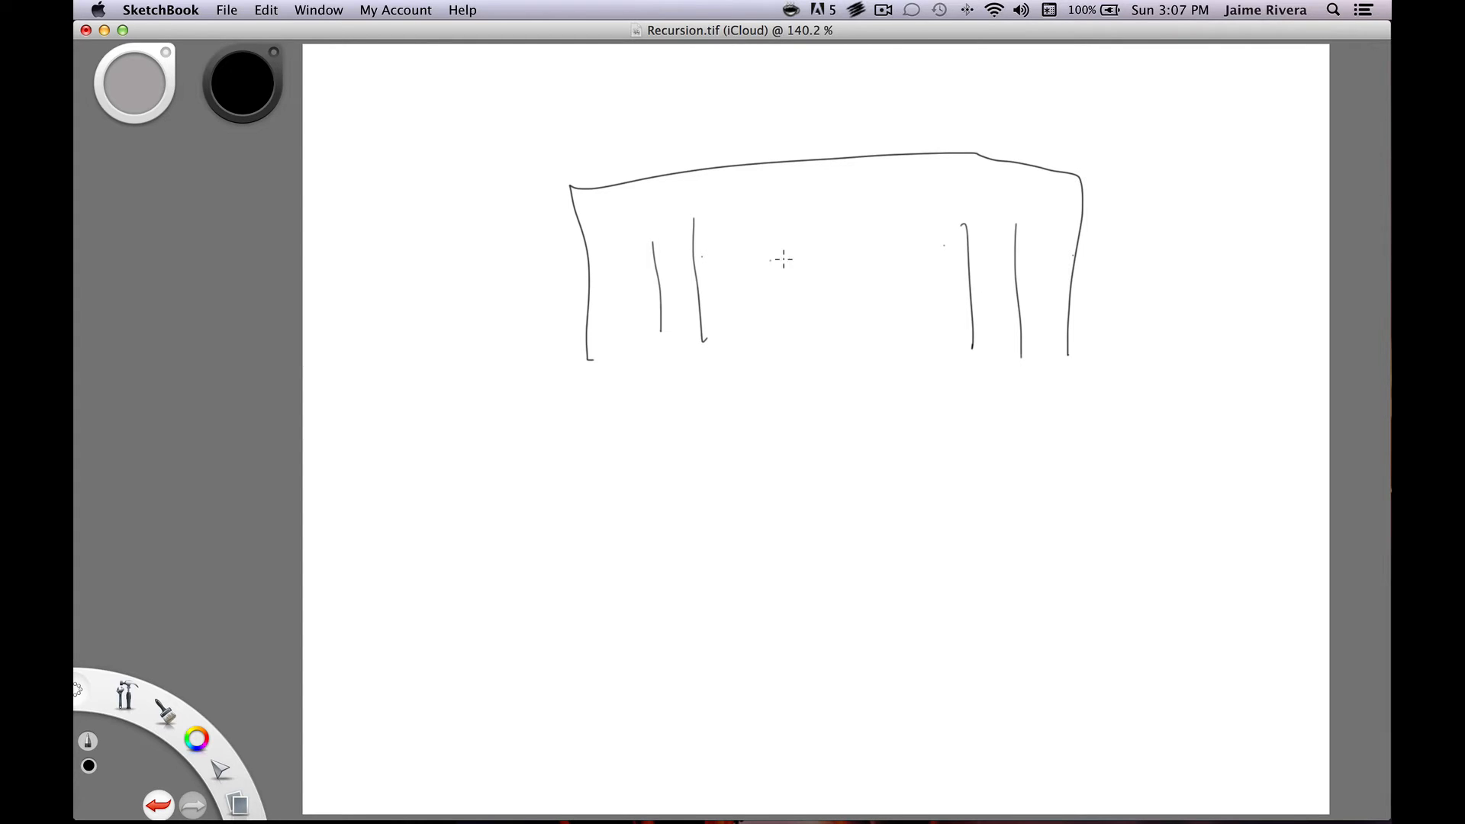
Step: Draw the seat row across the theater, a seated figure with head, and a figure below the right aisle
{"action": "left_click_drag", "start_coordinate": [711, 257], "coordinate": [945, 254]}
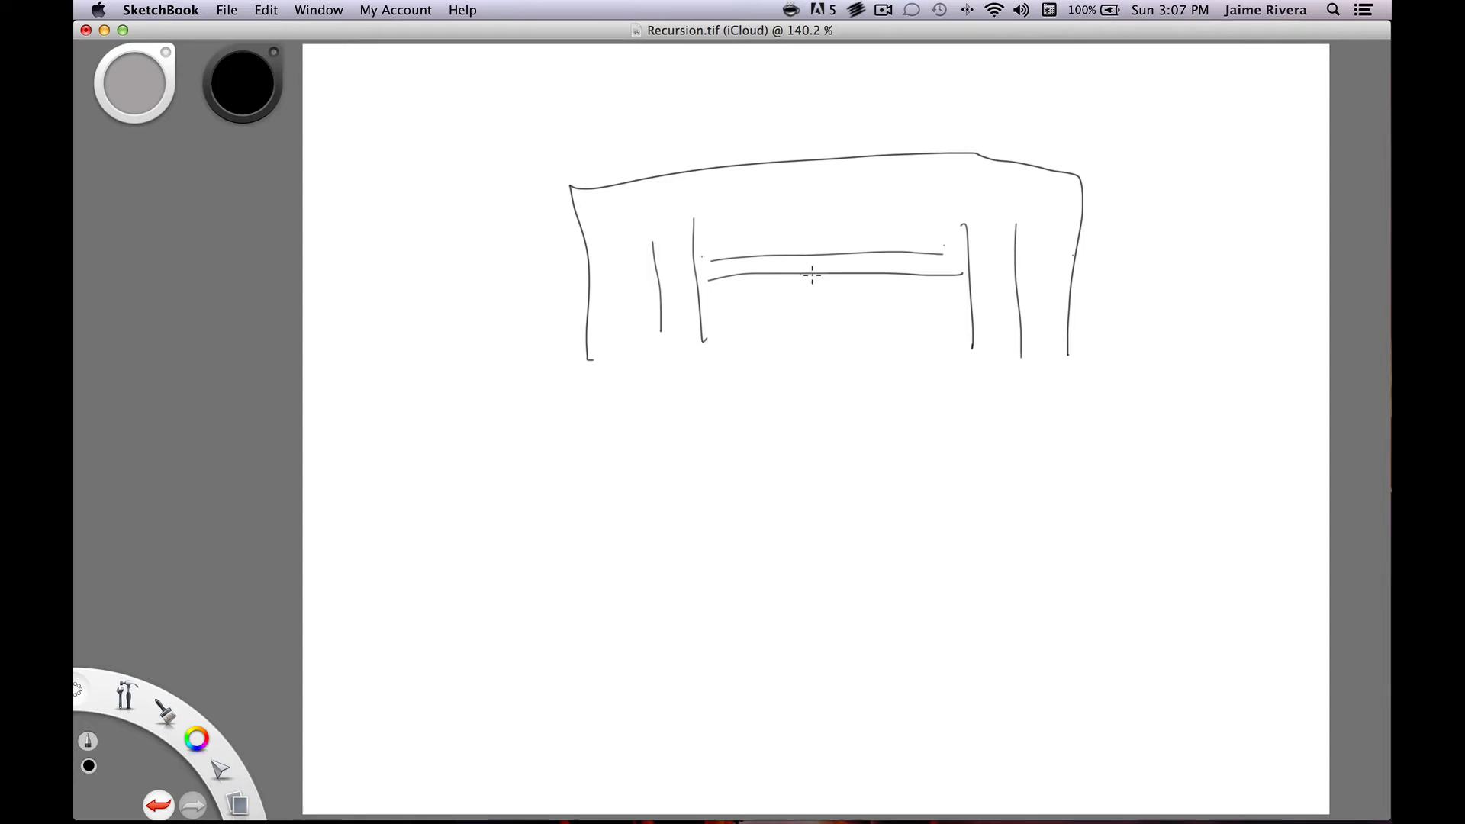
{"action": "left_click_drag", "start_coordinate": [808, 266], "coordinate": [860, 271]}
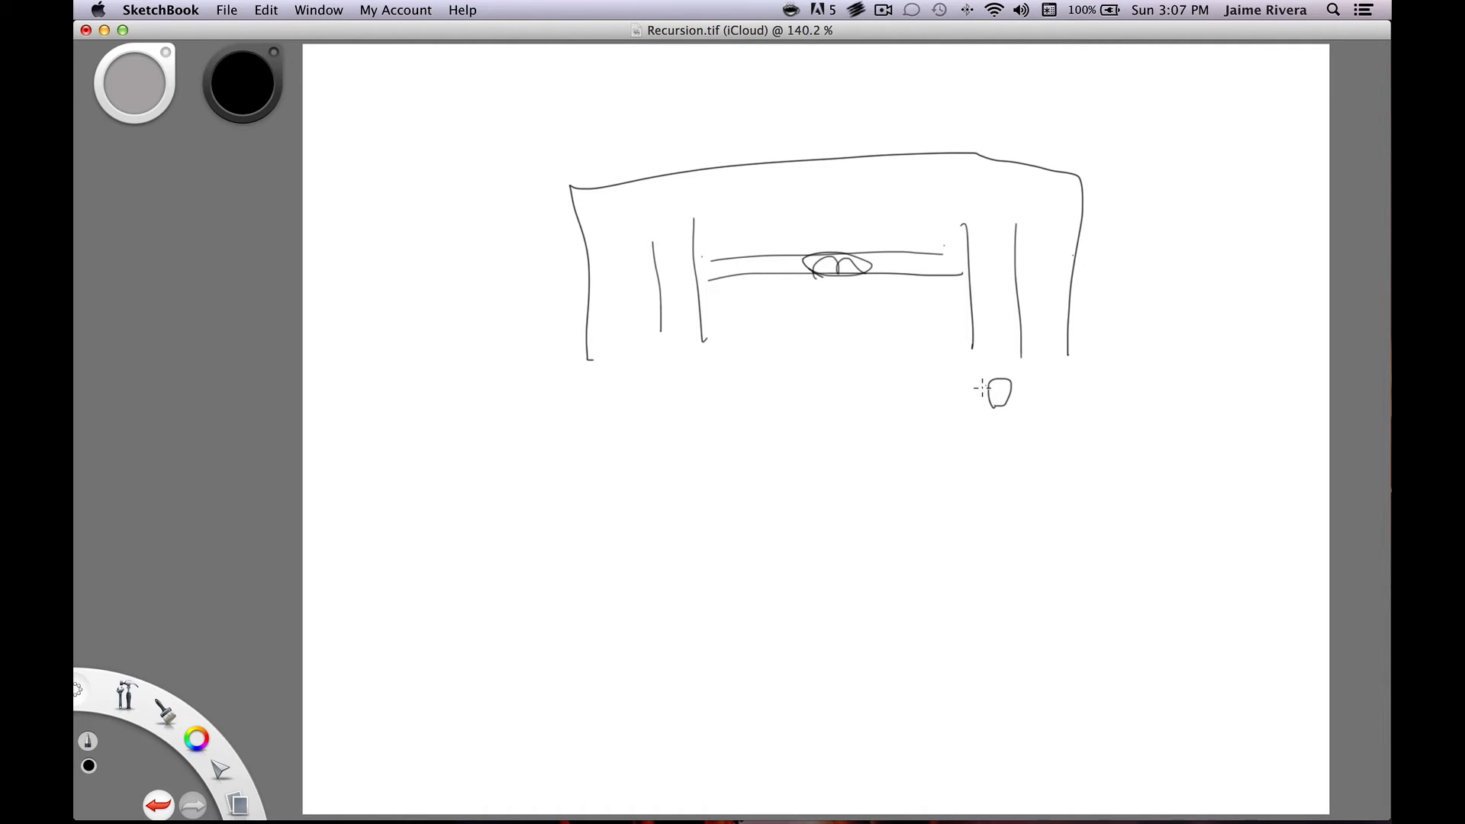
{"action": "left_click_drag", "start_coordinate": [977, 388], "coordinate": [1019, 383]}
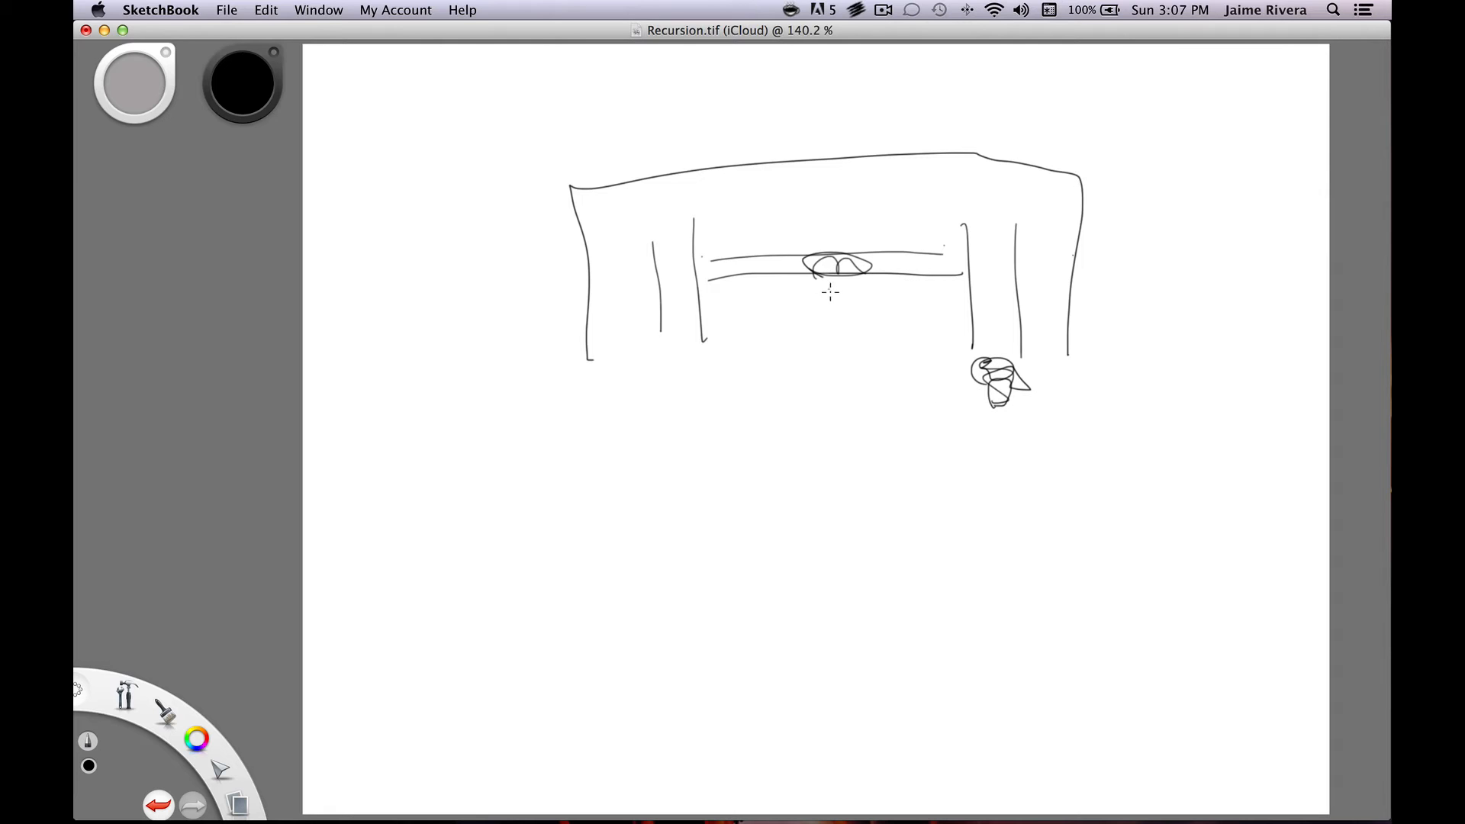
{"action": "left_click_drag", "start_coordinate": [818, 271], "coordinate": [860, 210]}
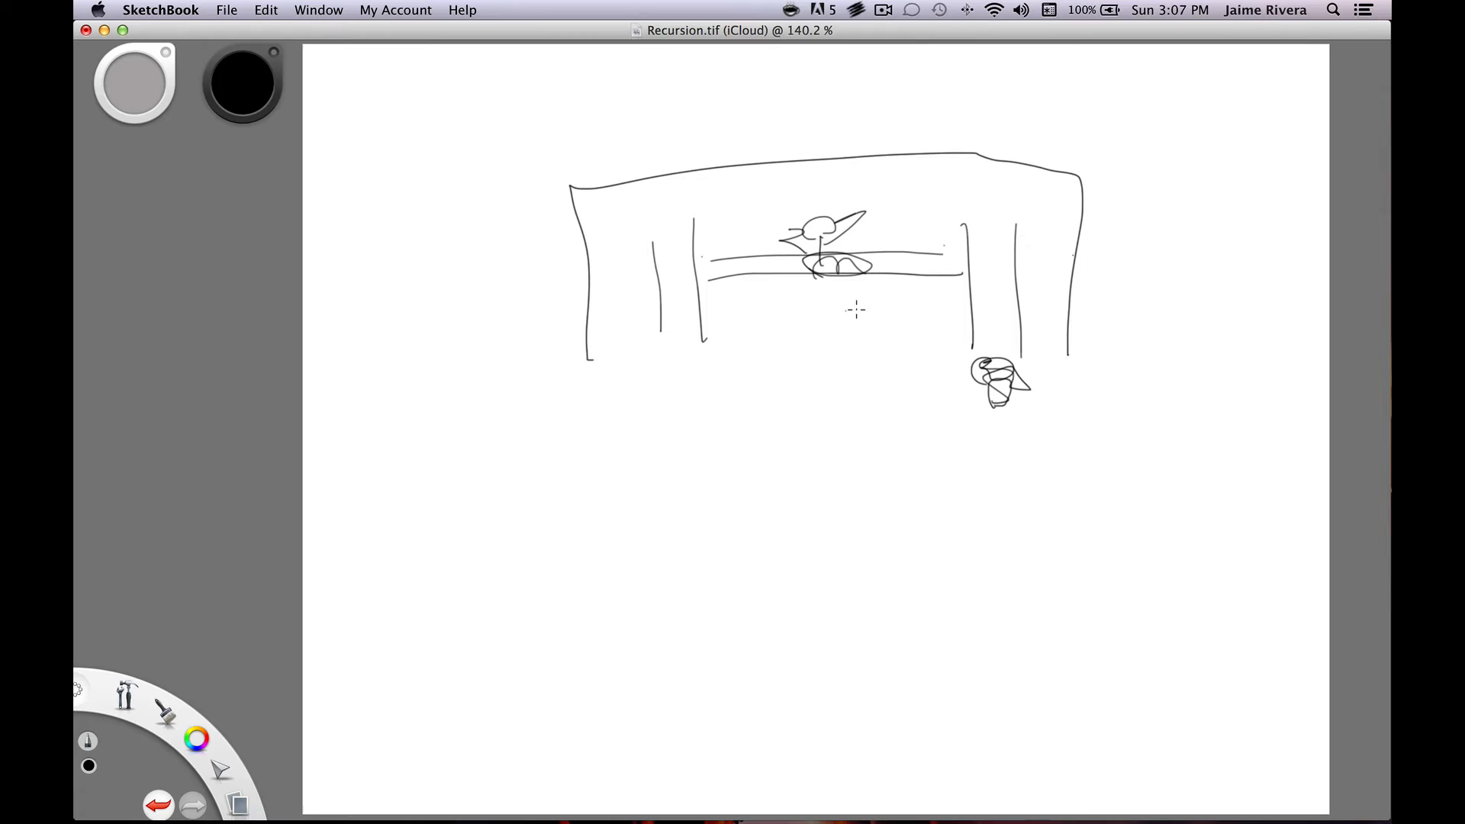
{"action": "mouse_move", "coordinate": [861, 313]}
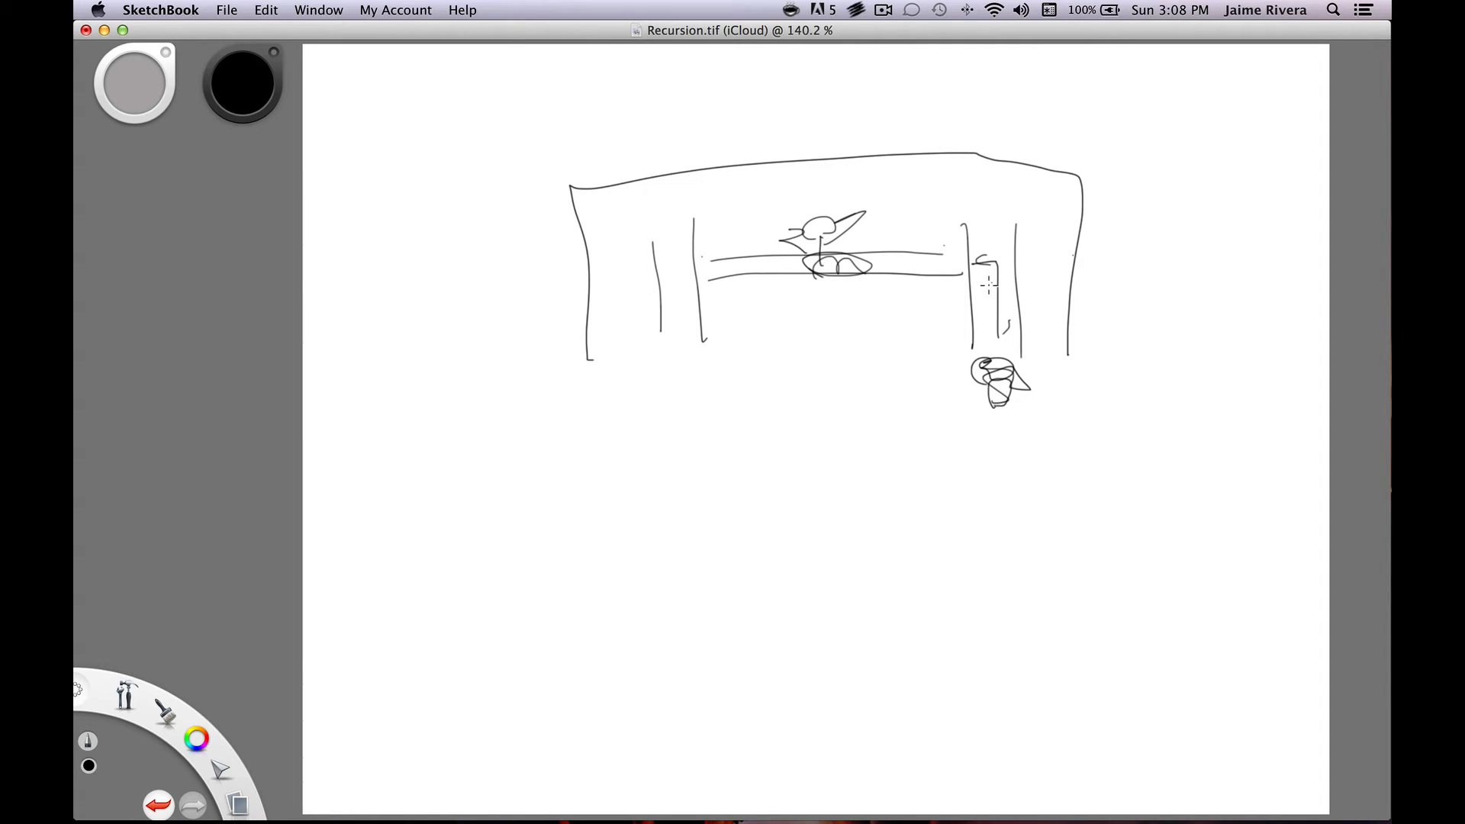
Step: Handwrite the column x, x-1, x-2, x-3 with row numbers 16, 15, 14, 13 beside it
{"action": "left_click_drag", "start_coordinate": [421, 462], "coordinate": [458, 490]}
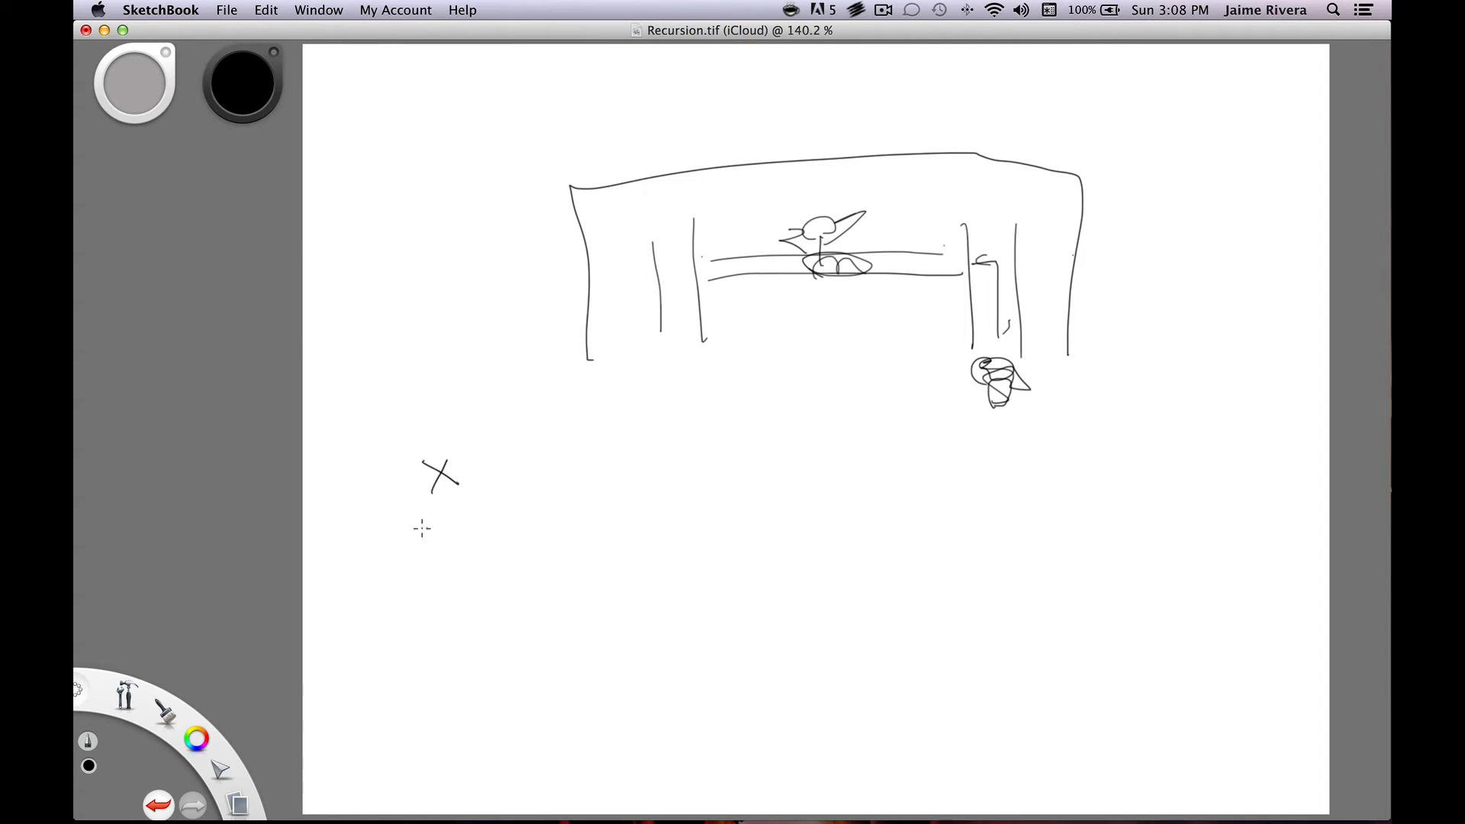
{"action": "left_click_drag", "start_coordinate": [420, 540], "coordinate": [491, 537]}
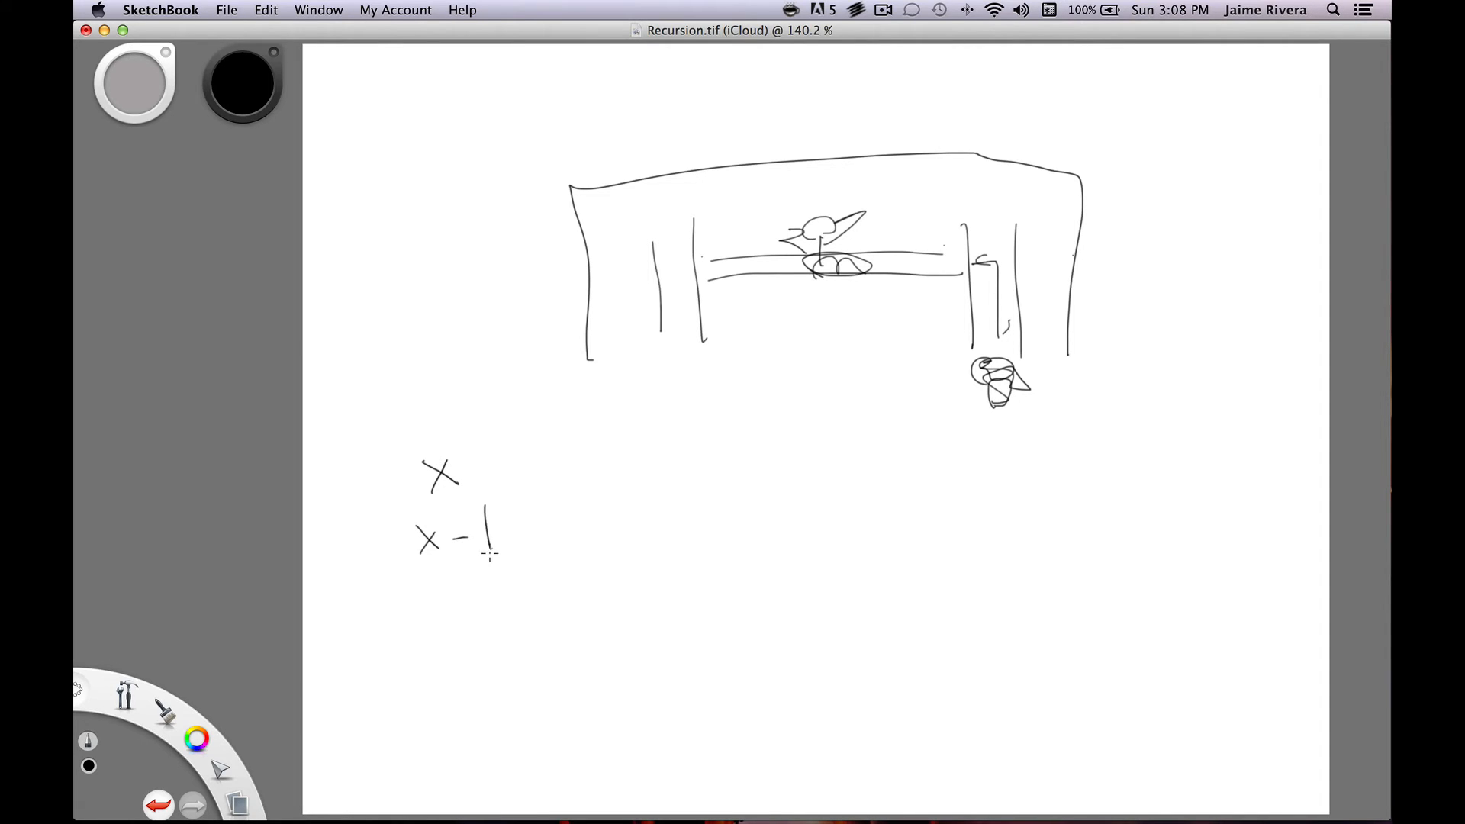
{"action": "mouse_move", "coordinate": [425, 600]}
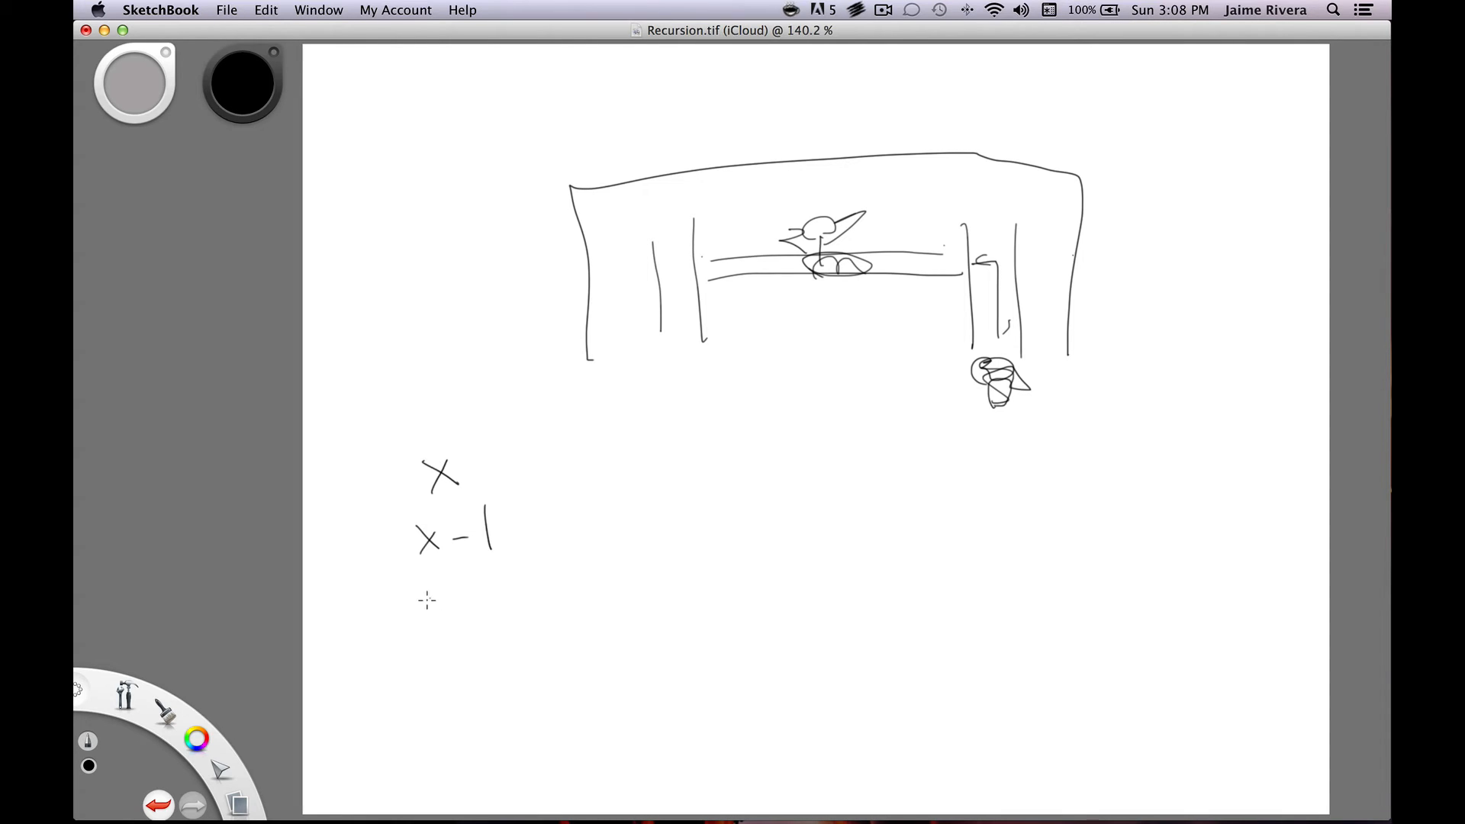
{"action": "left_click_drag", "start_coordinate": [421, 599], "coordinate": [514, 598]}
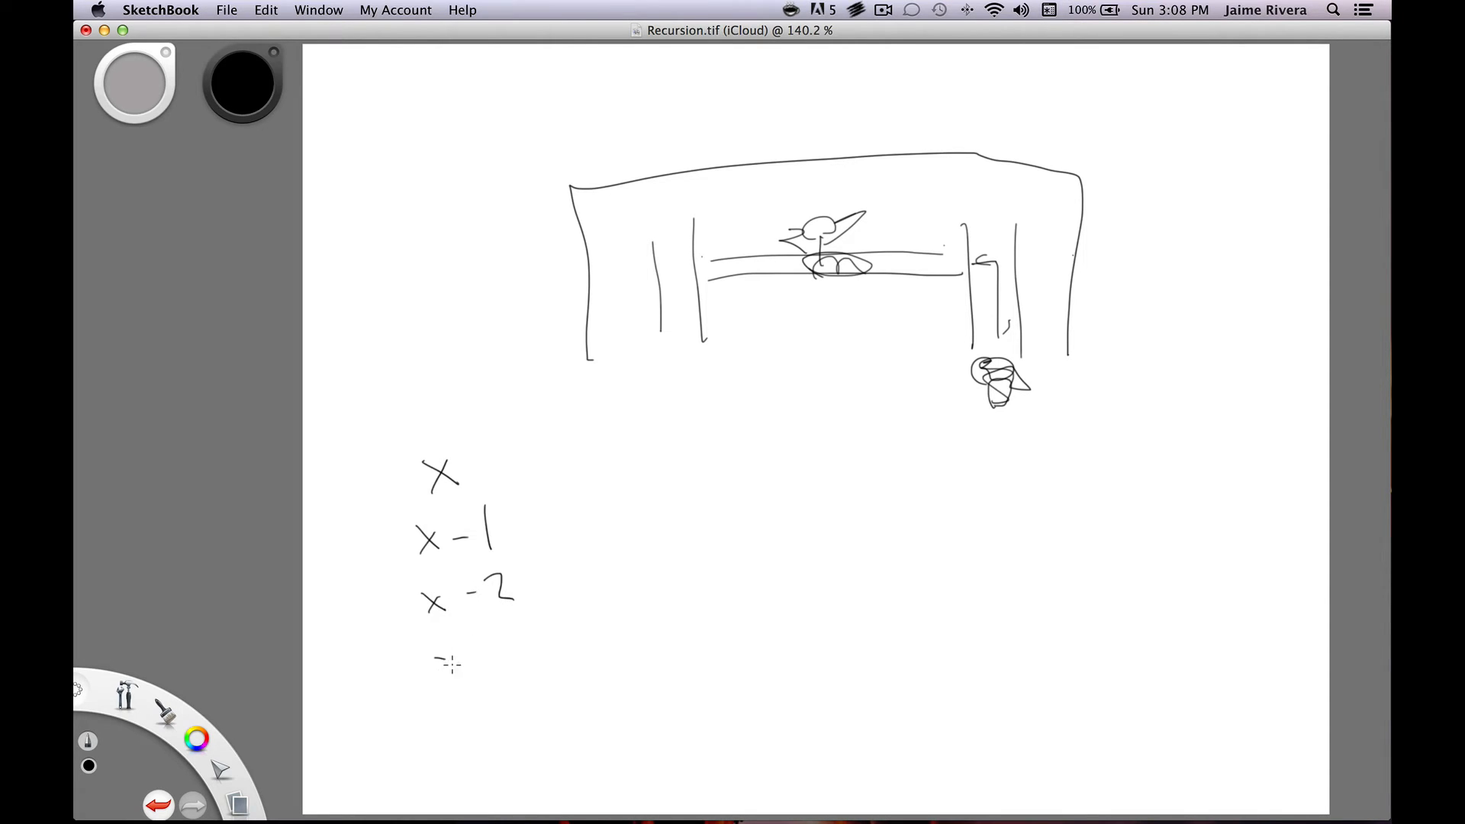
{"action": "left_click_drag", "start_coordinate": [435, 658], "coordinate": [528, 650]}
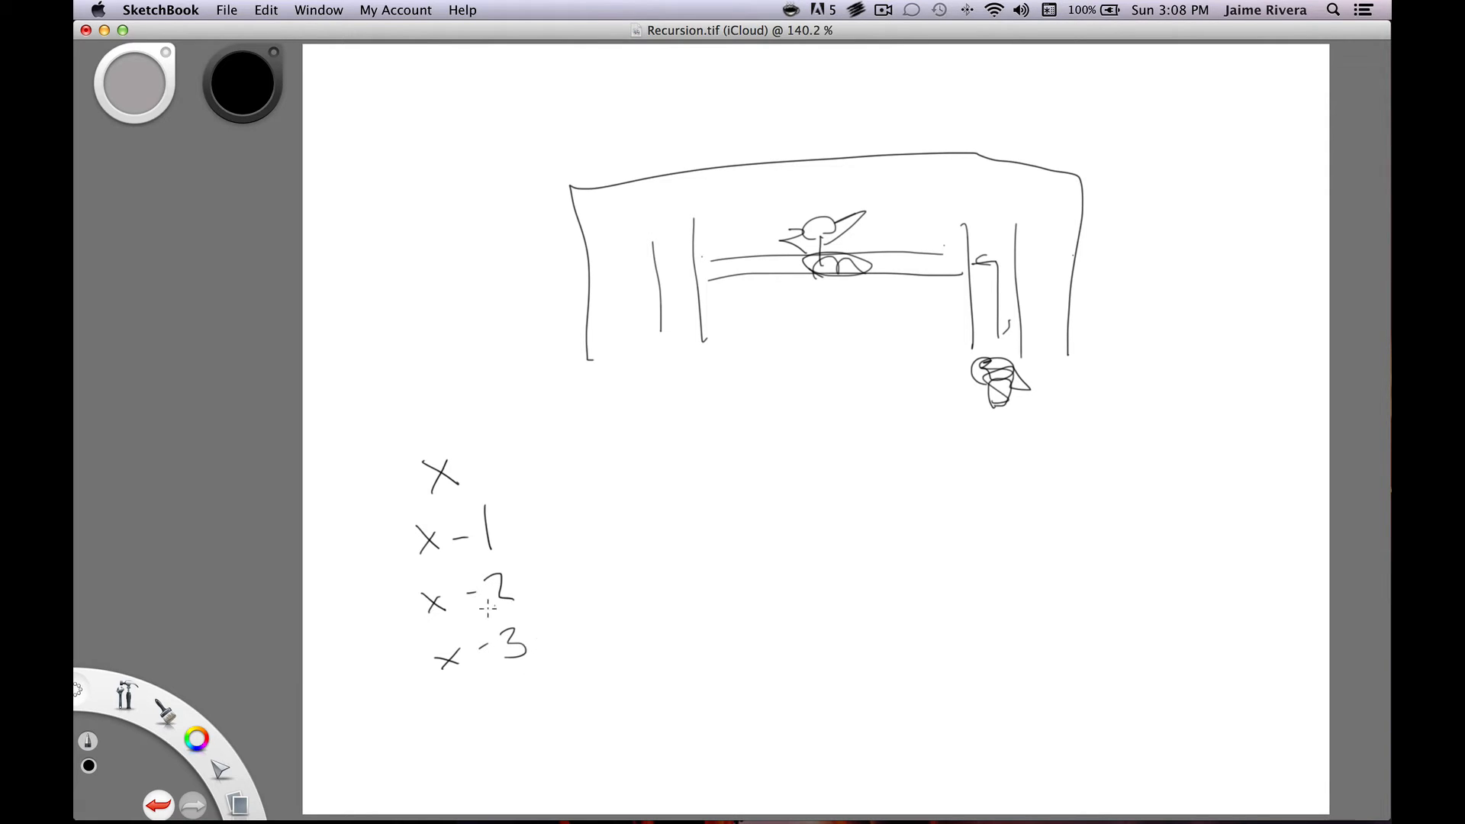
{"action": "left_click_drag", "start_coordinate": [570, 636], "coordinate": [598, 641]}
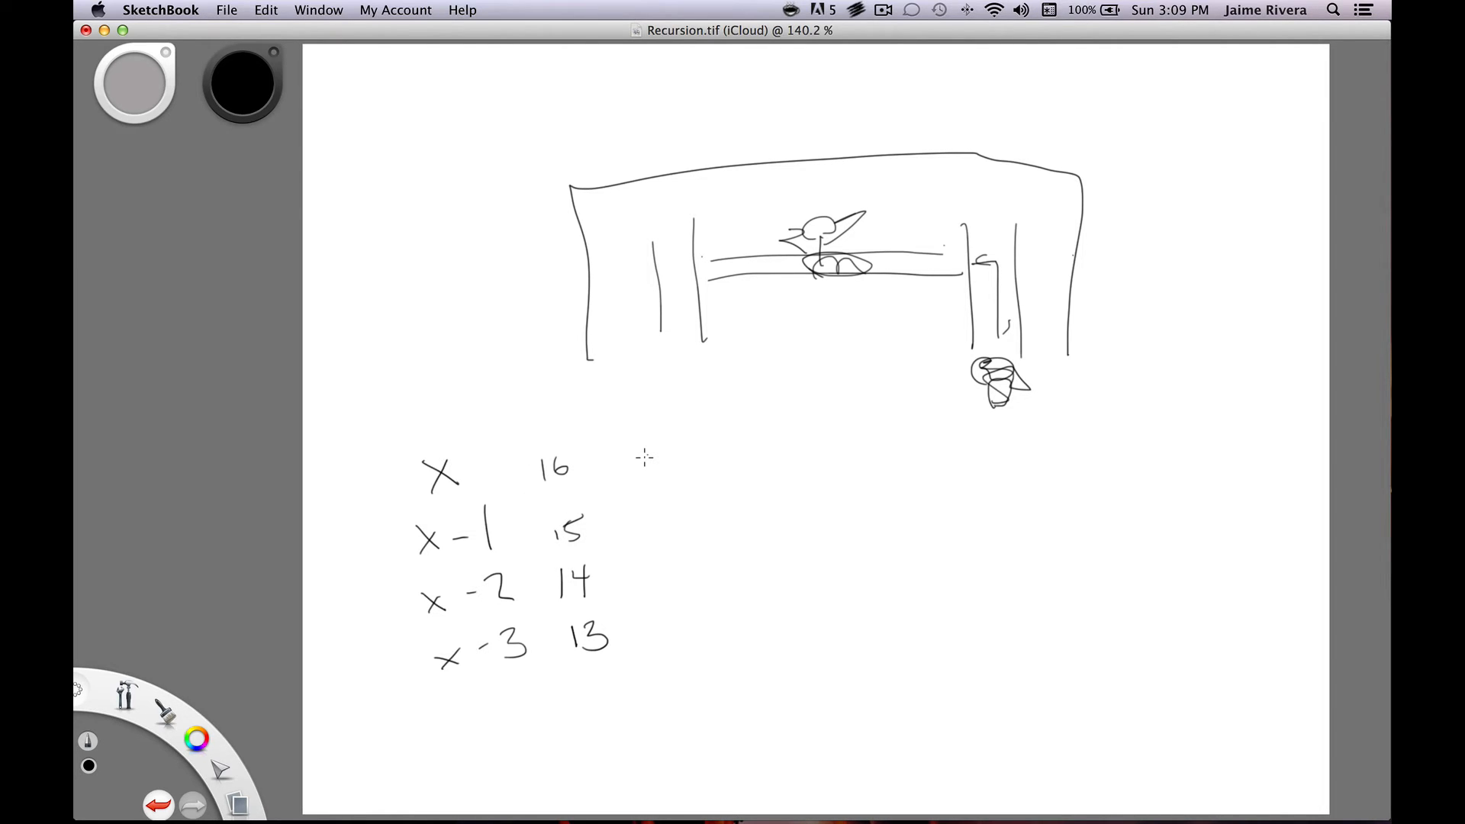
{"action": "mouse_move", "coordinate": [469, 692]}
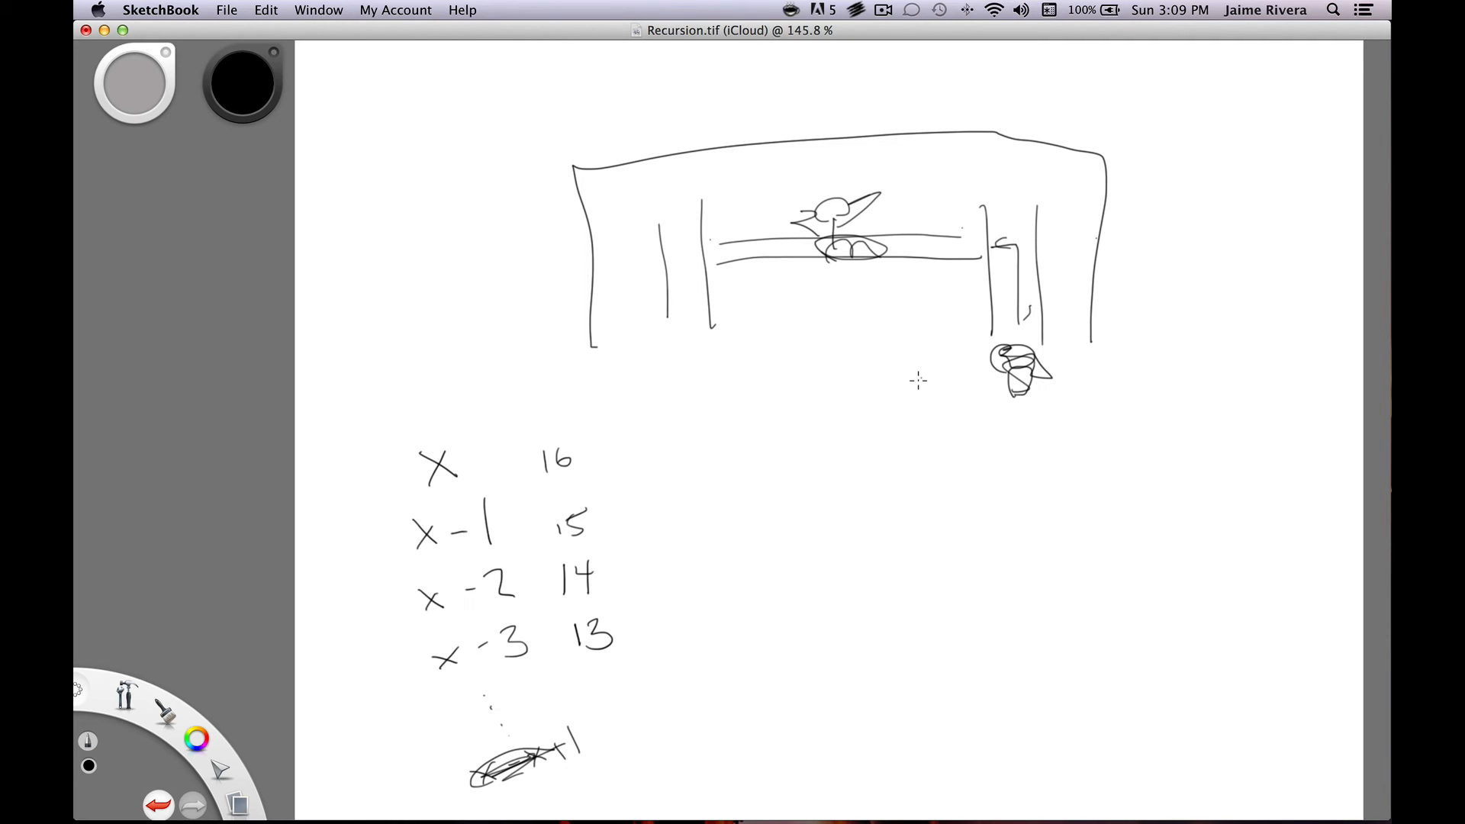
{"action": "mouse_move", "coordinate": [766, 450]}
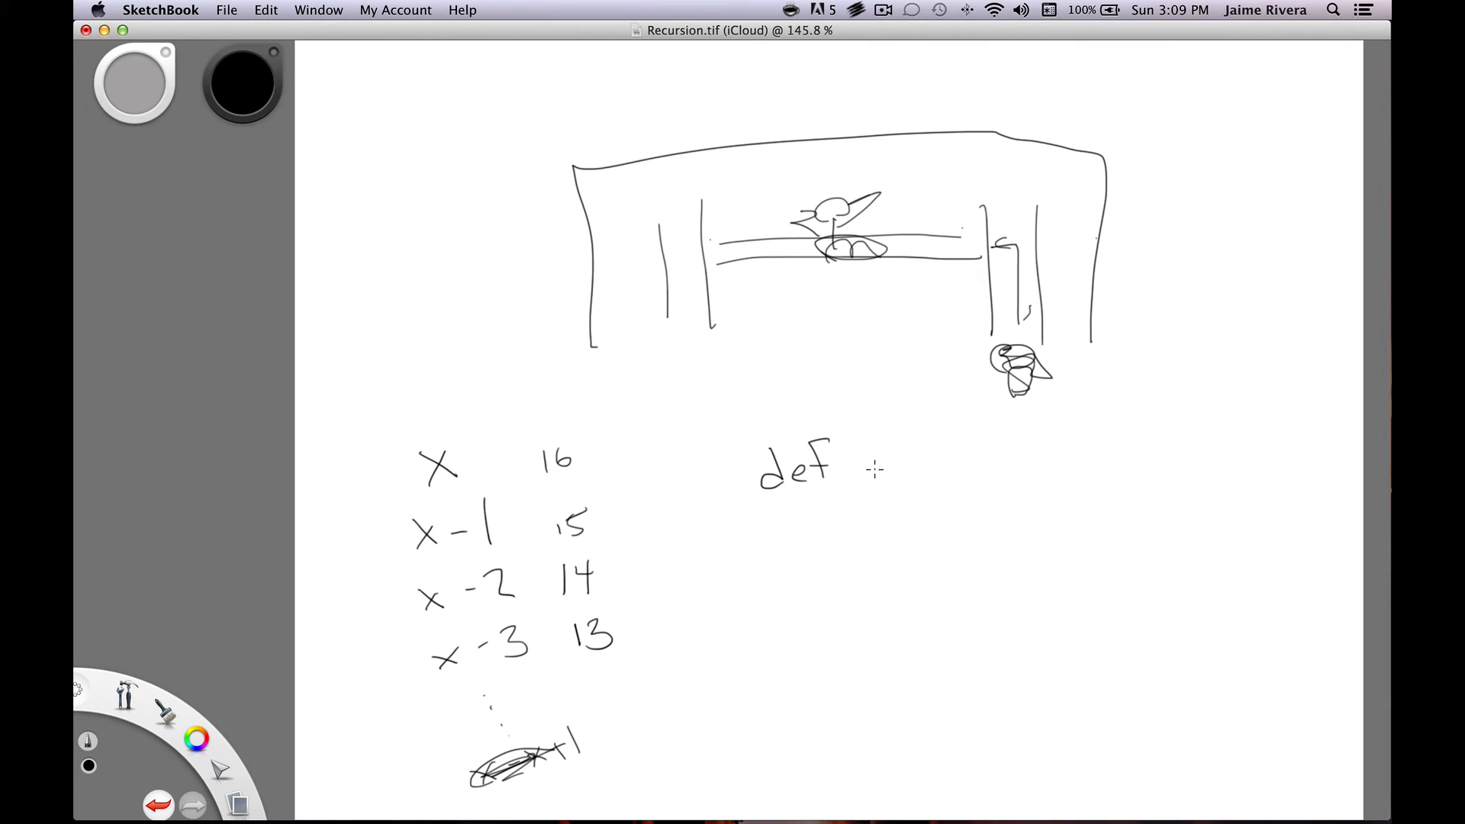
Step: Handwrite the 'def pow2(x):' header and the note 2^x = ? beside the column
{"action": "left_click_drag", "start_coordinate": [877, 467], "coordinate": [944, 467]}
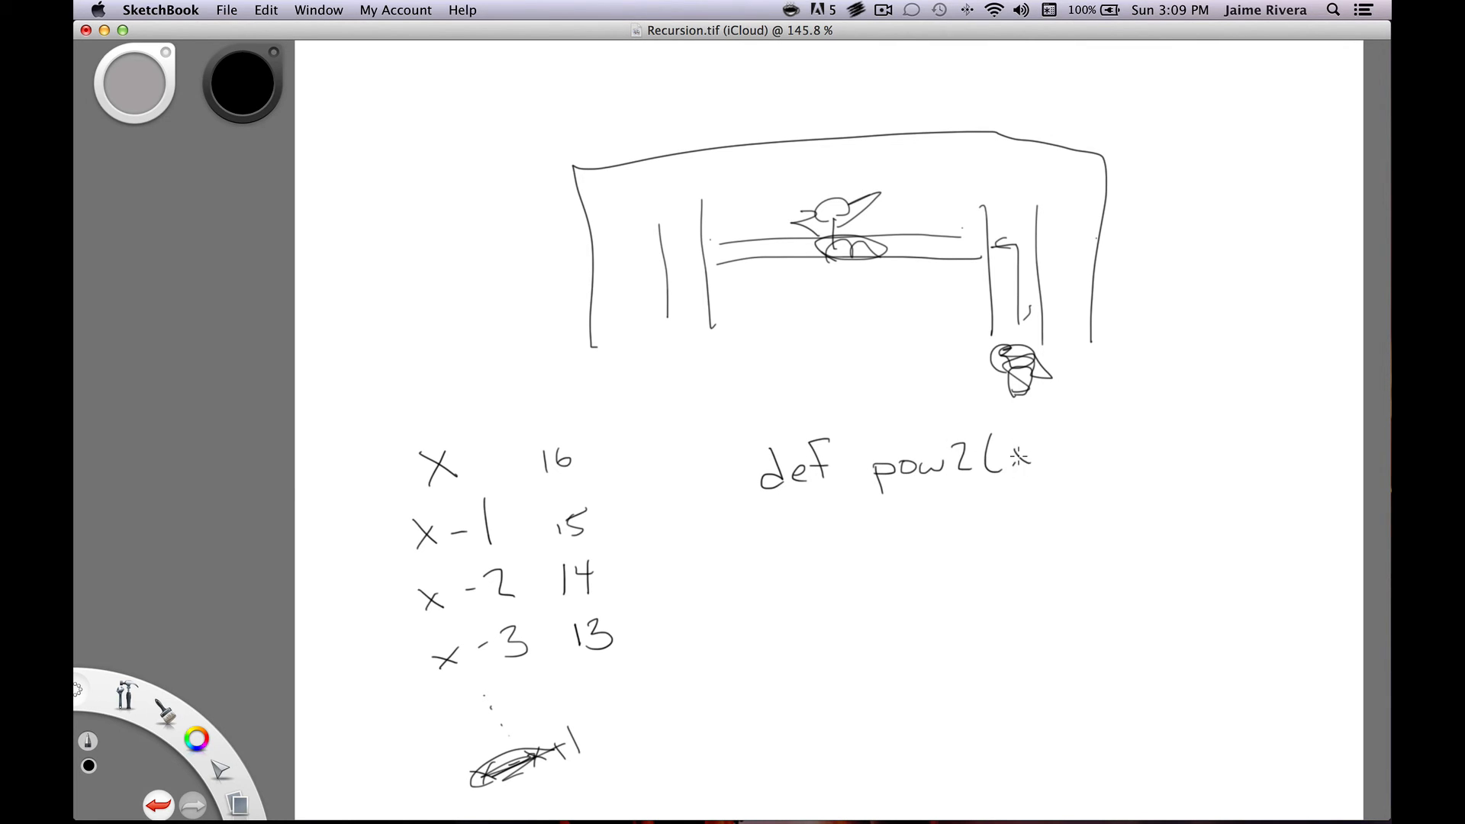
{"action": "left_click_drag", "start_coordinate": [1004, 458], "coordinate": [1061, 458]}
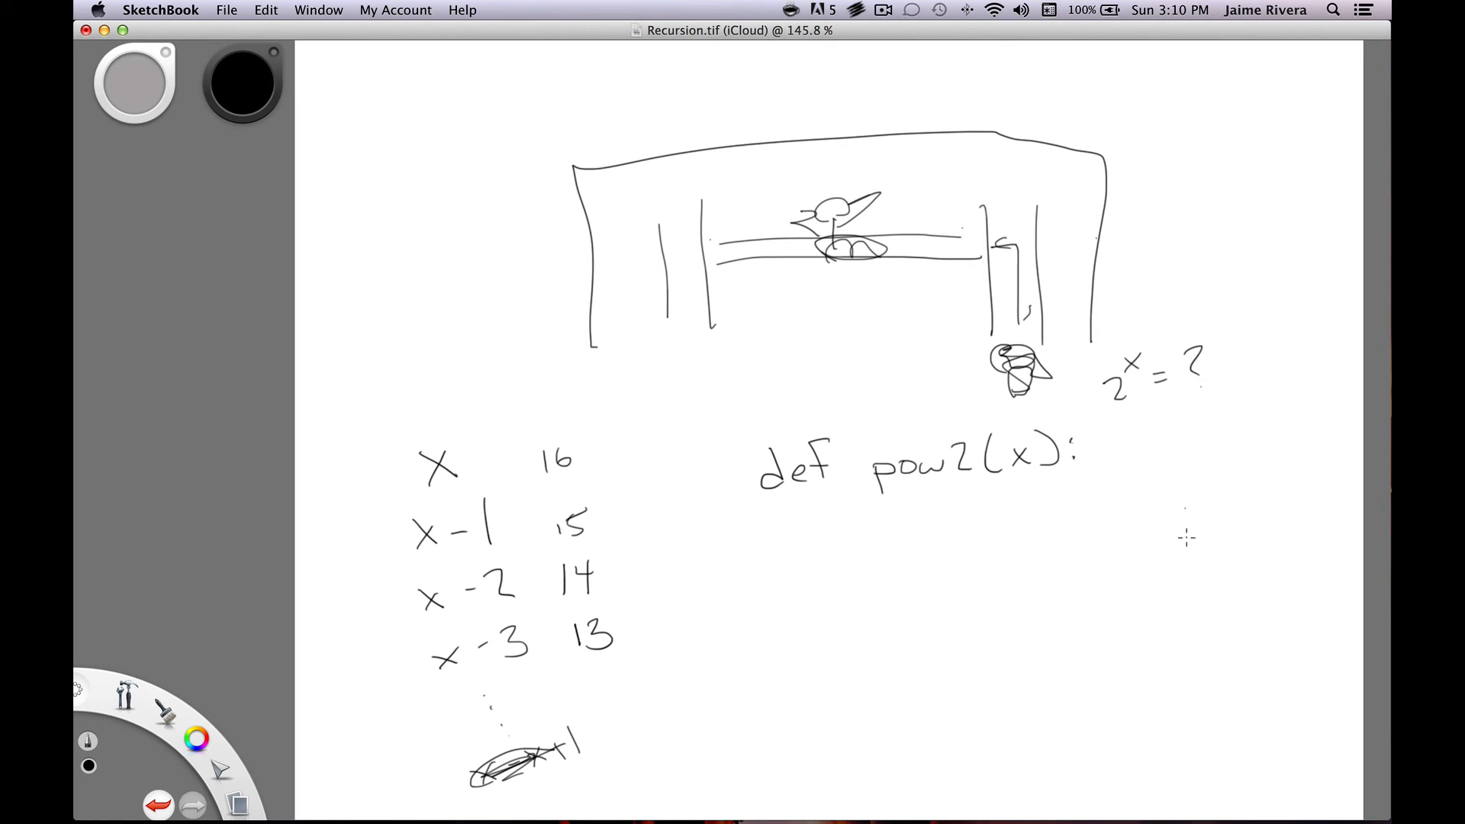
{"action": "mouse_move", "coordinate": [1303, 813]}
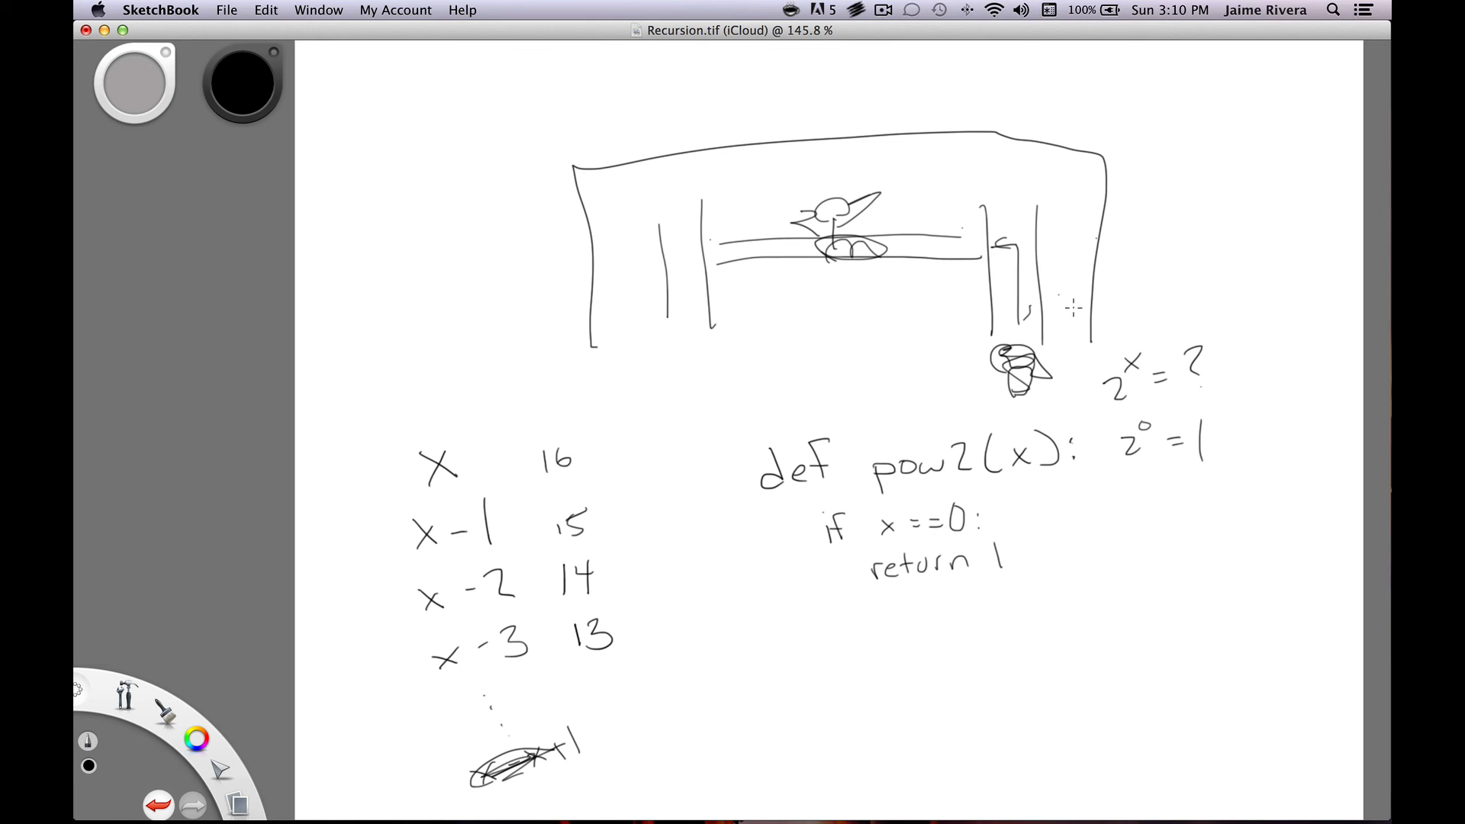
{"action": "mouse_move", "coordinate": [1136, 279]}
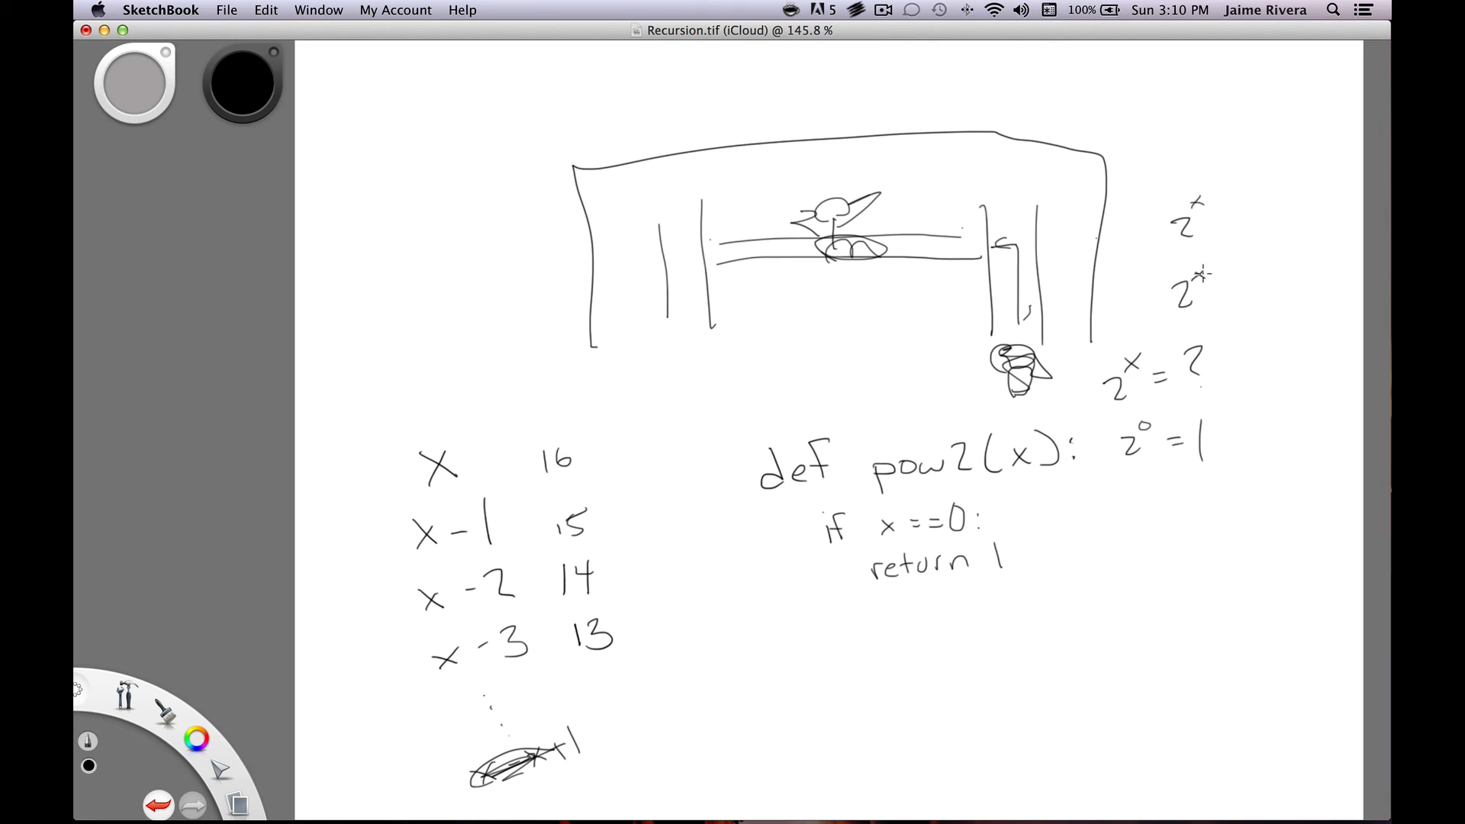
Step: Note 2^(x-1)·2 below 2^x and write the countdown 3, 2, 1, 0 → 1 under the function
{"action": "left_click_drag", "start_coordinate": [1206, 271], "coordinate": [1234, 276]}
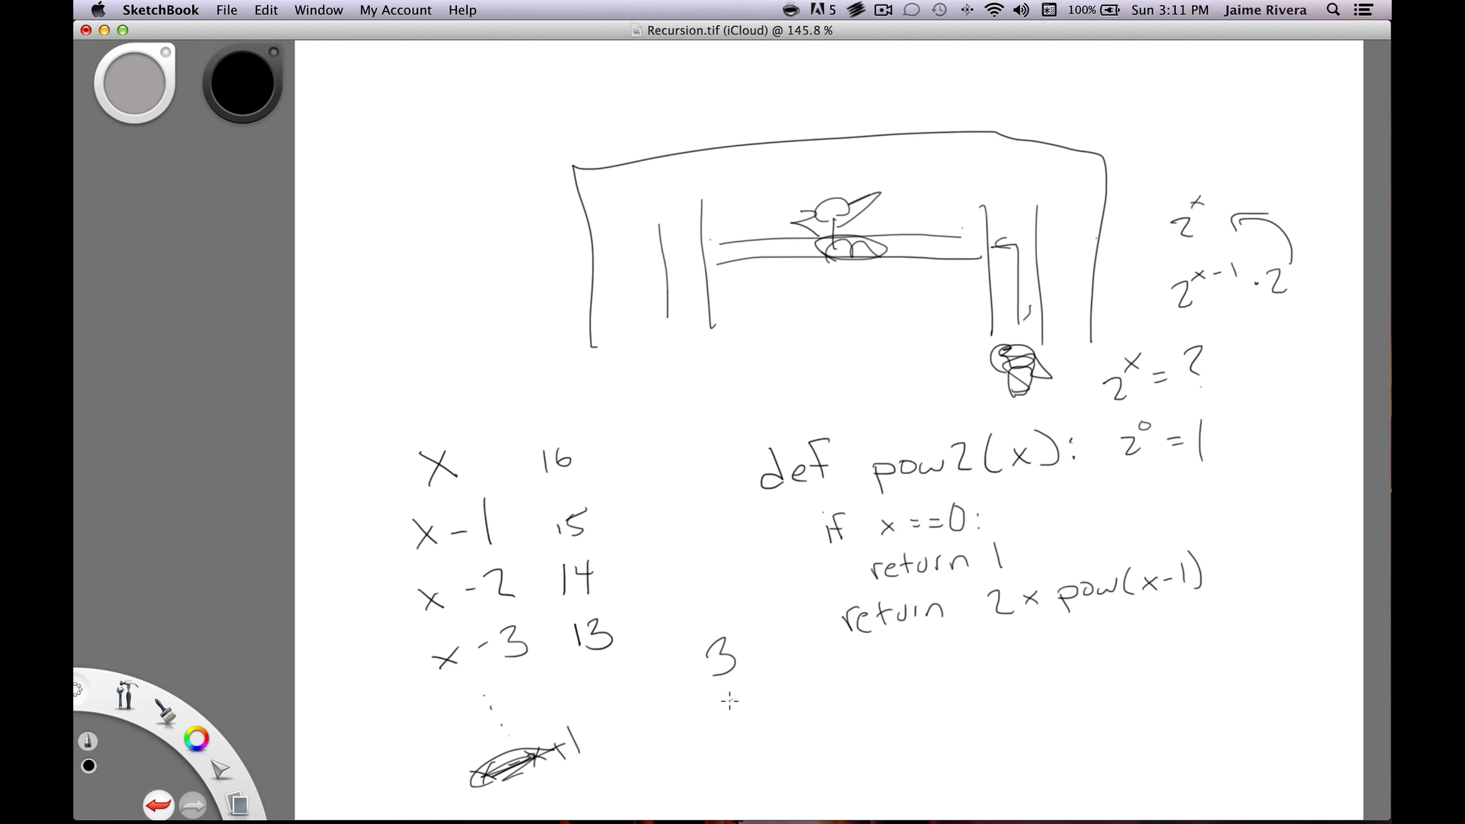
{"action": "left_click_drag", "start_coordinate": [733, 696], "coordinate": [738, 725]}
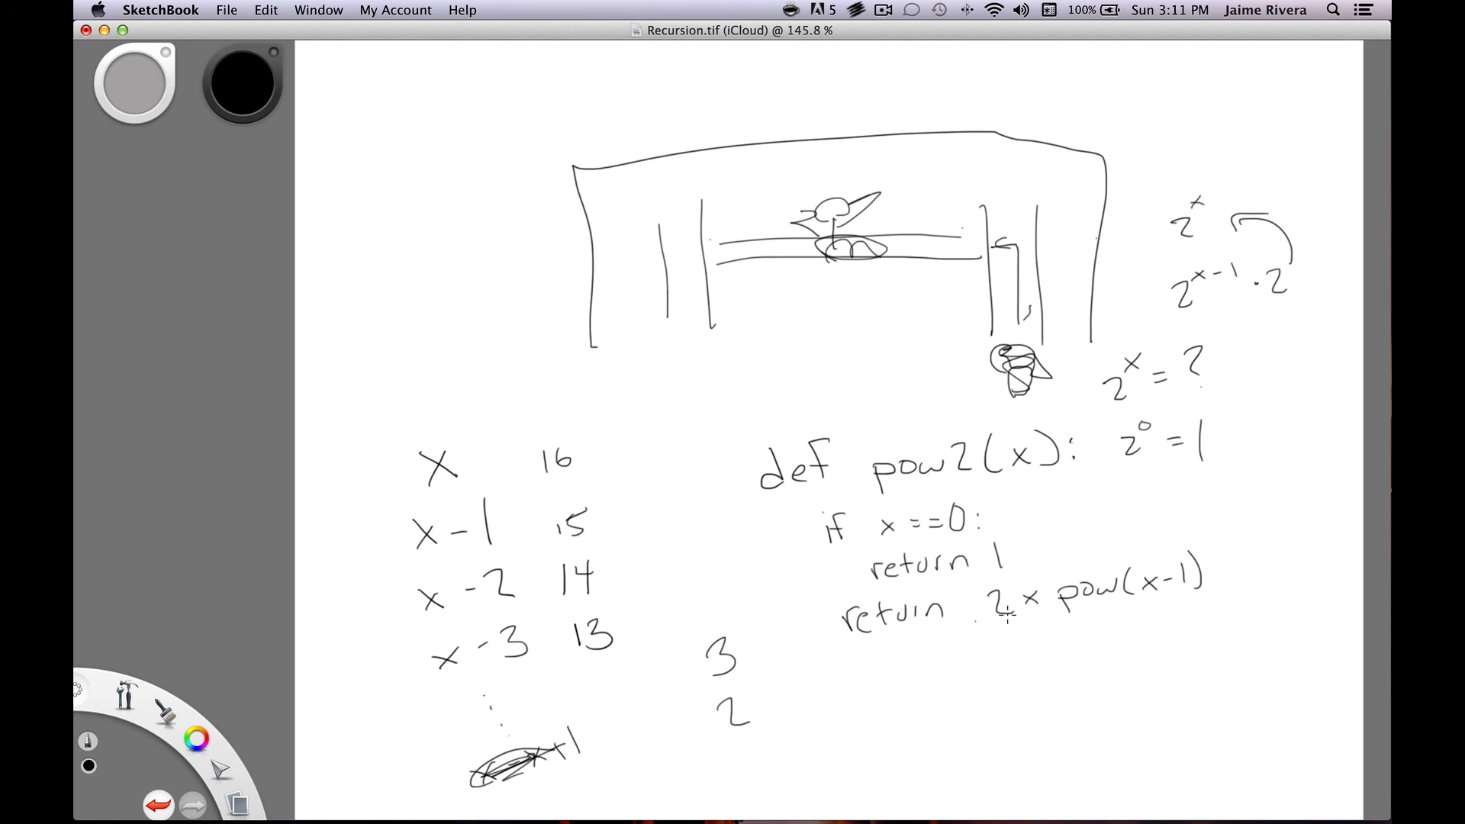
{"action": "left_click_drag", "start_coordinate": [771, 738], "coordinate": [776, 780]}
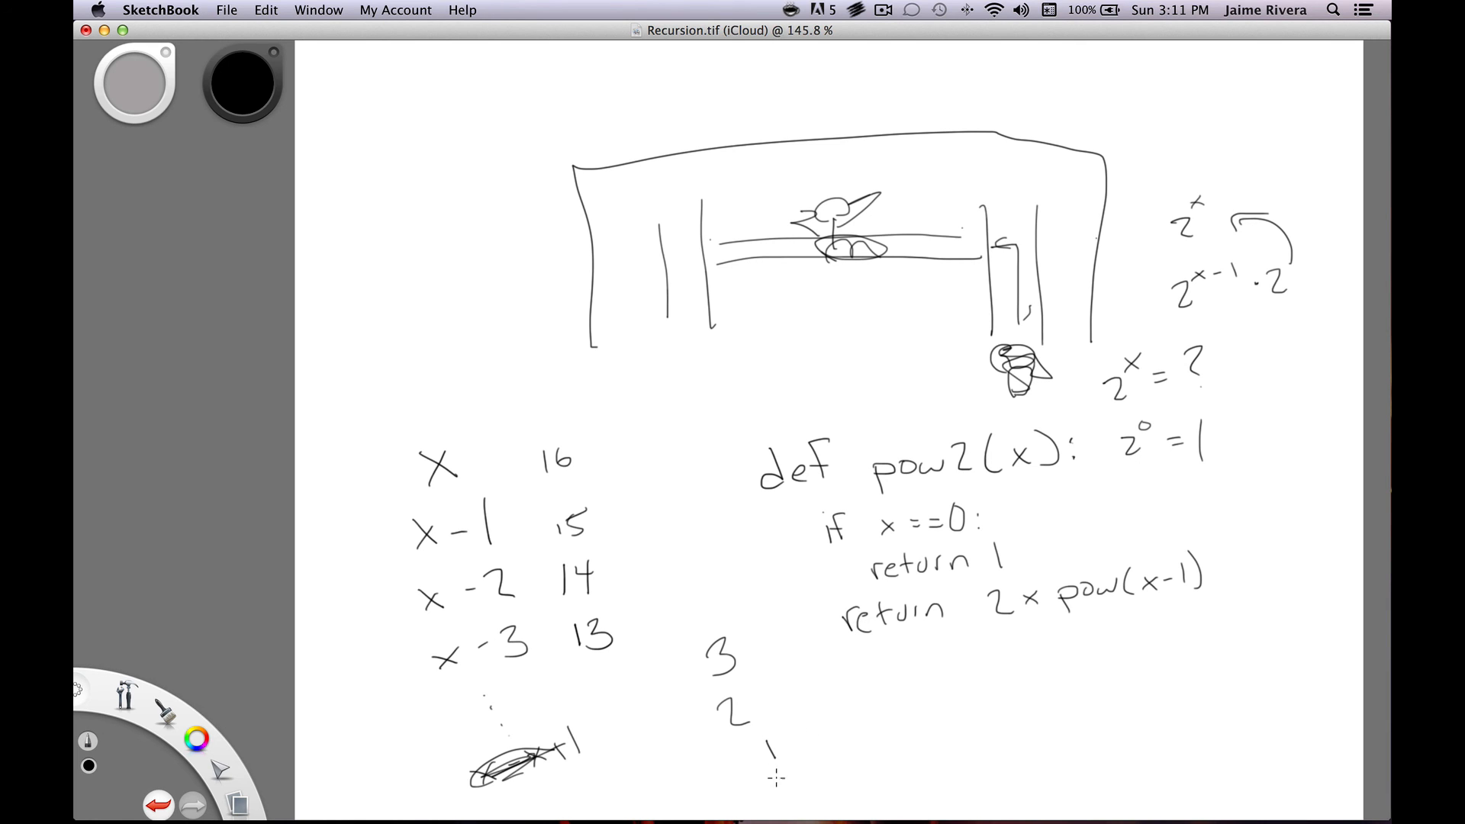
{"action": "left_click_drag", "start_coordinate": [799, 757], "coordinate": [780, 795]}
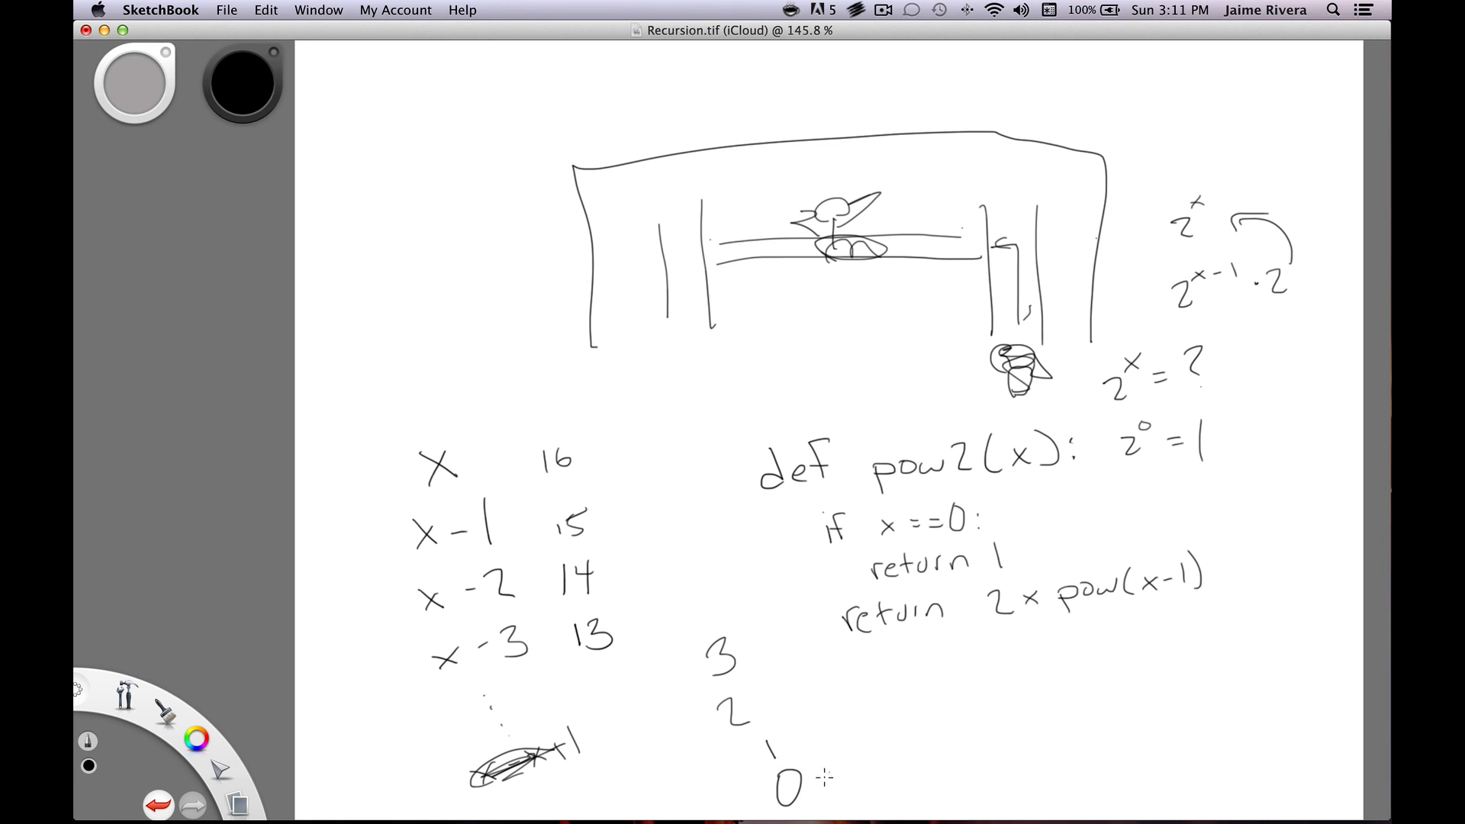
{"action": "left_click_drag", "start_coordinate": [813, 775], "coordinate": [869, 757]}
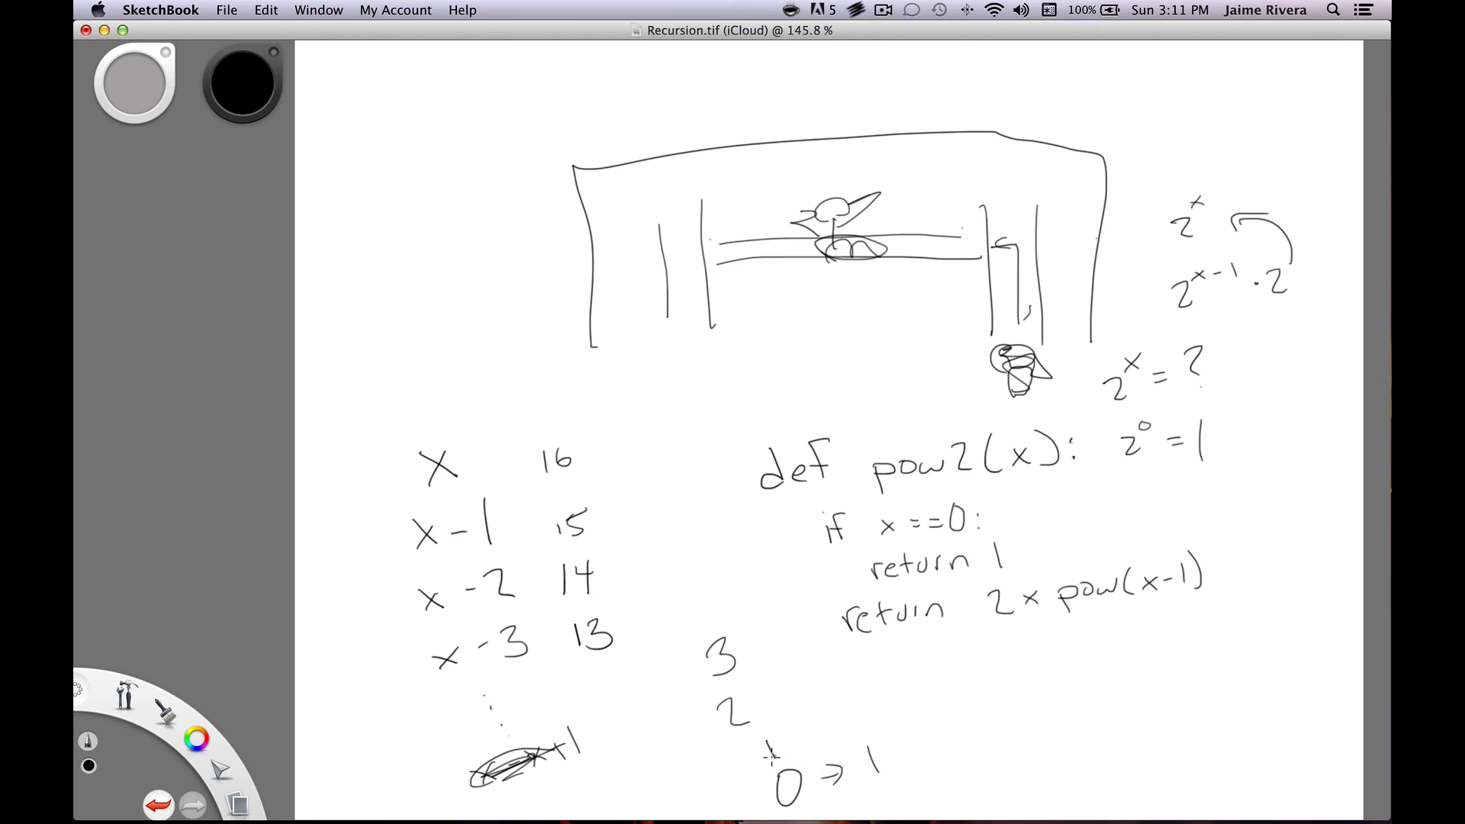